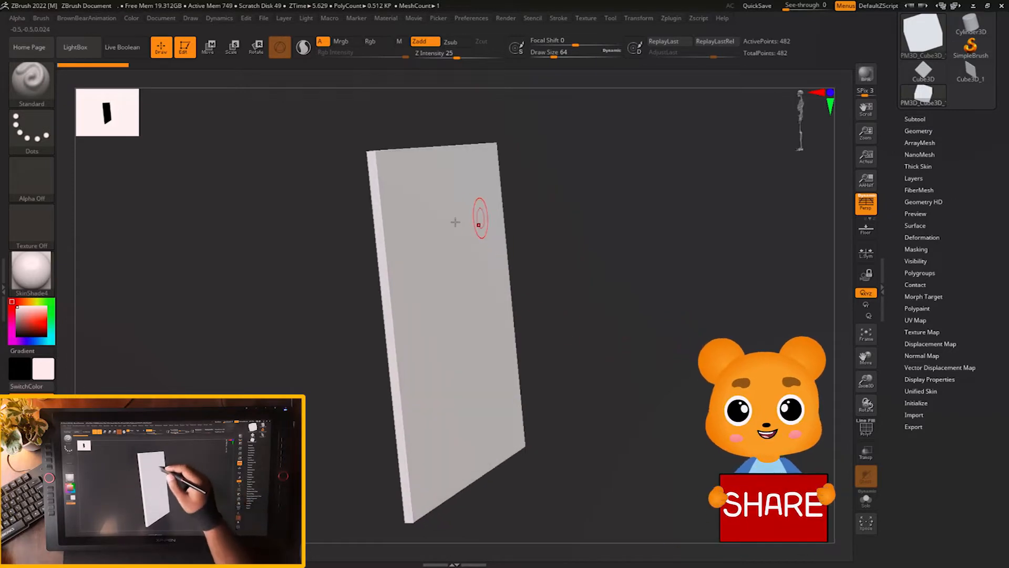
# - Rotate the plane toward a face-on frontal view
pyautogui.moveTo(479, 222); pyautogui.dragTo(673, 348)
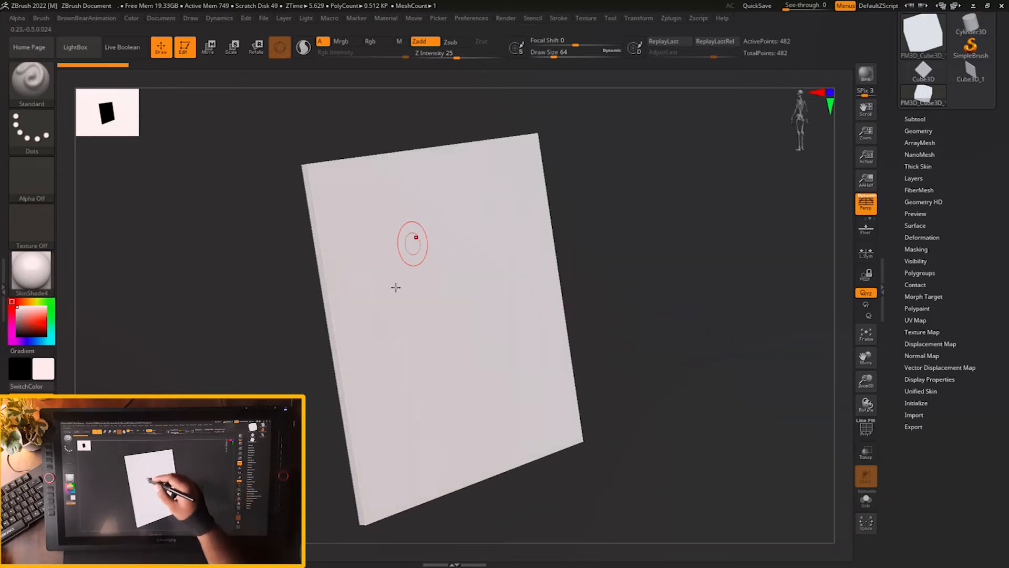
pyautogui.moveTo(514, 290)
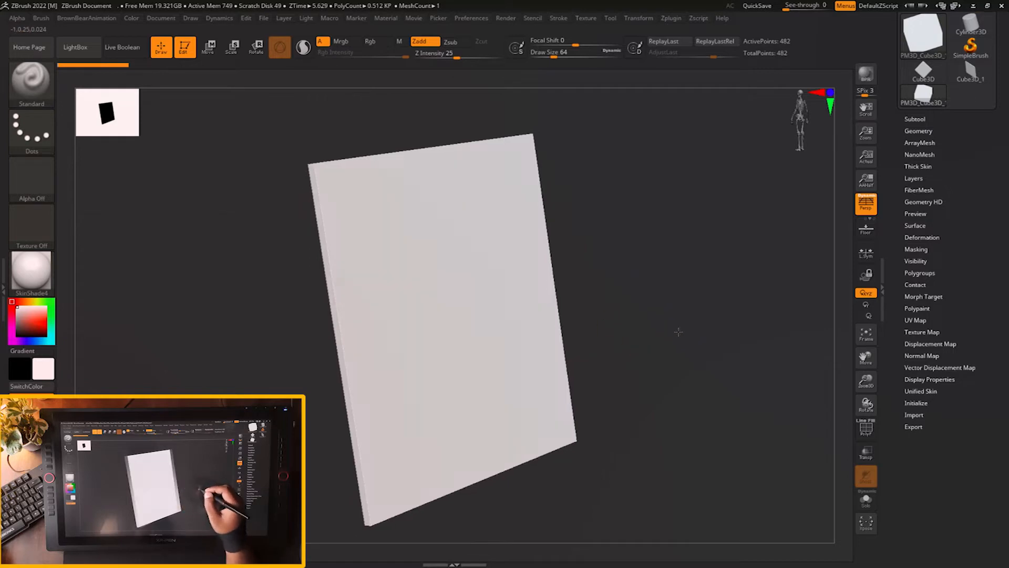
pyautogui.moveTo(451, 322); pyautogui.dragTo(688, 318)
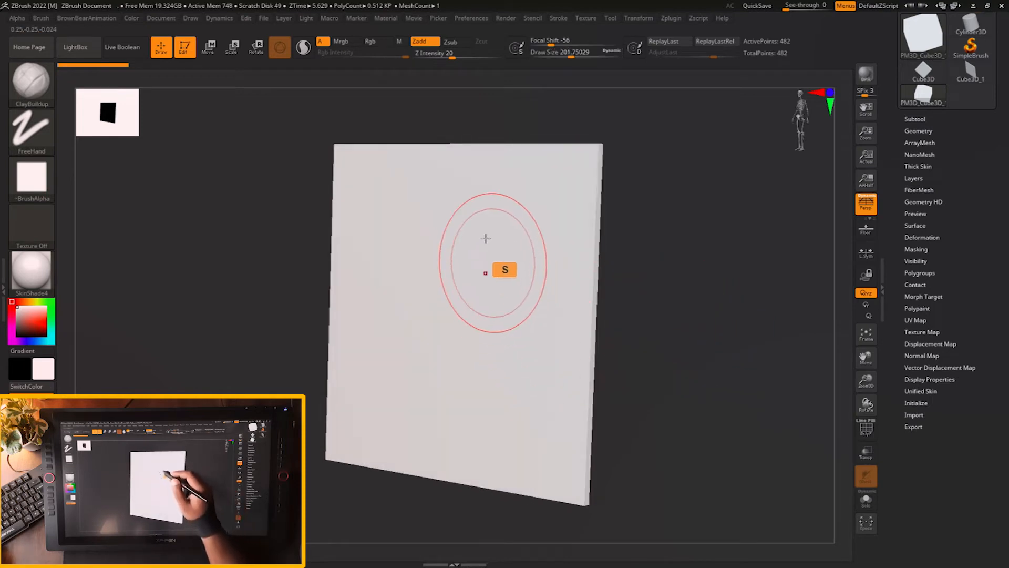
# - Undo the last change and remesh the plane with DynaMesh
pyautogui.press('ctrl+z')
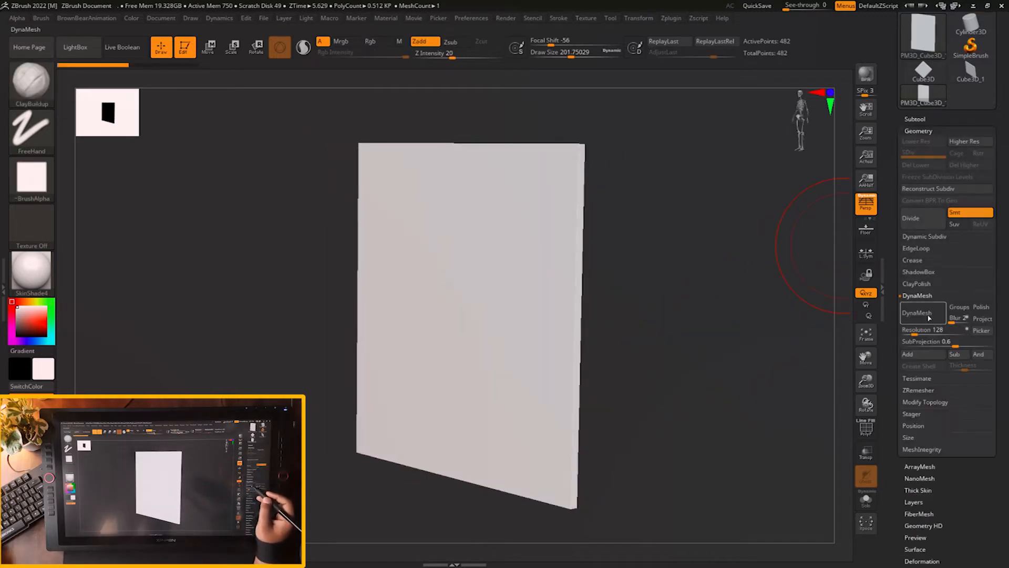
pyautogui.moveTo(921, 314)
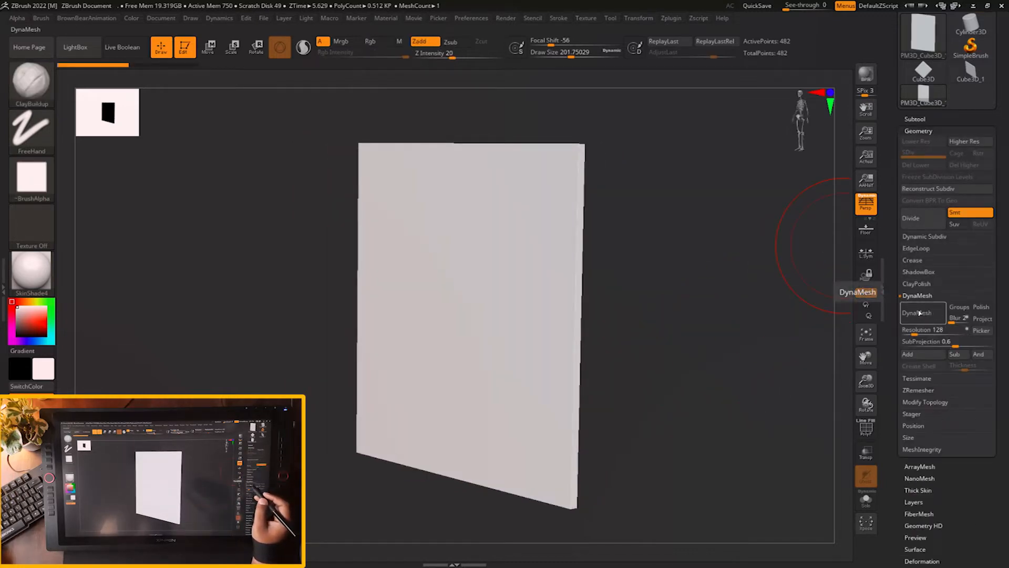
pyautogui.click(922, 313)
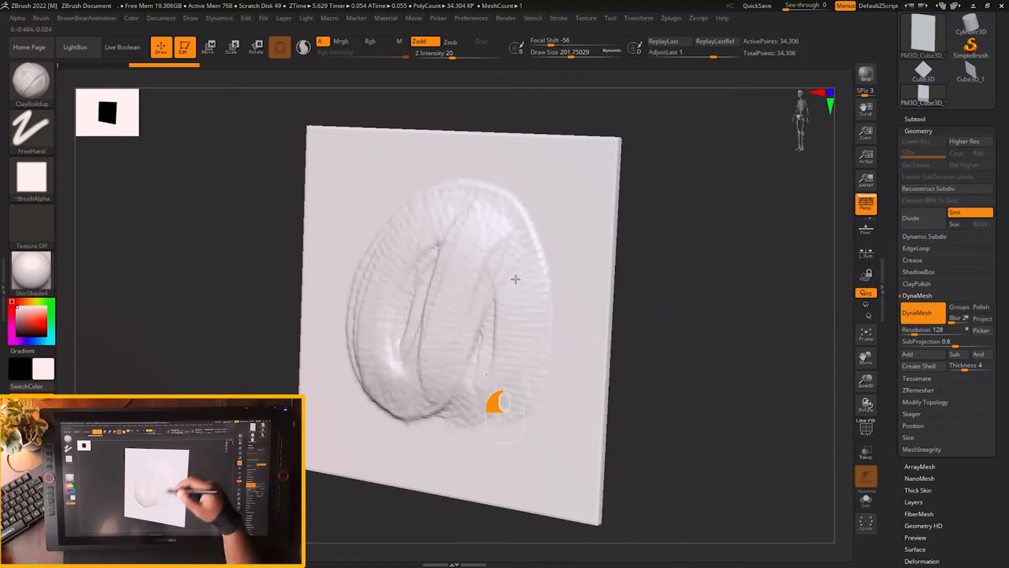
# - Build up more ClayBuildup clay across the front face's oval relief
pyautogui.moveTo(515, 278); pyautogui.dragTo(708, 307)
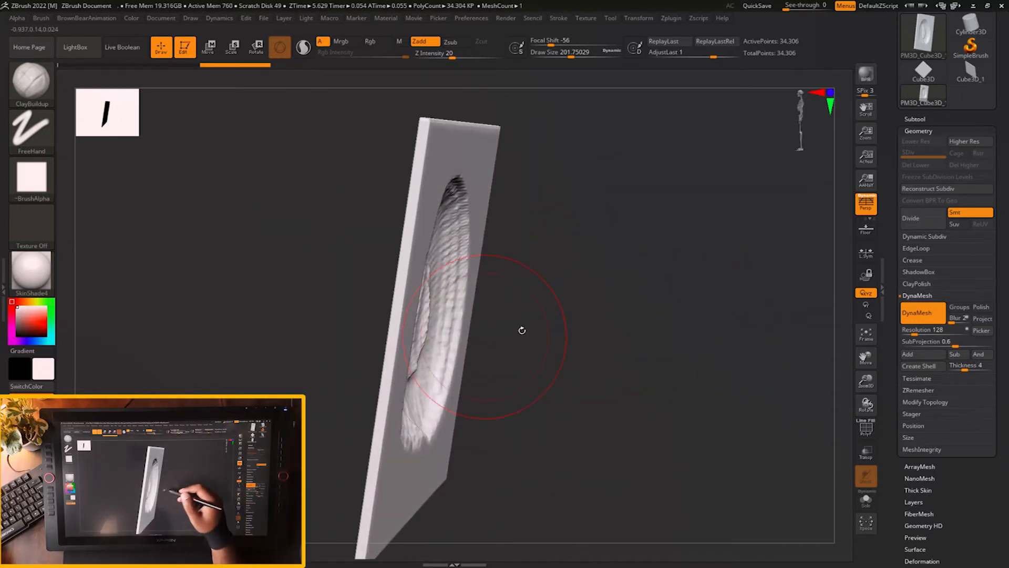
pyautogui.press('shift')
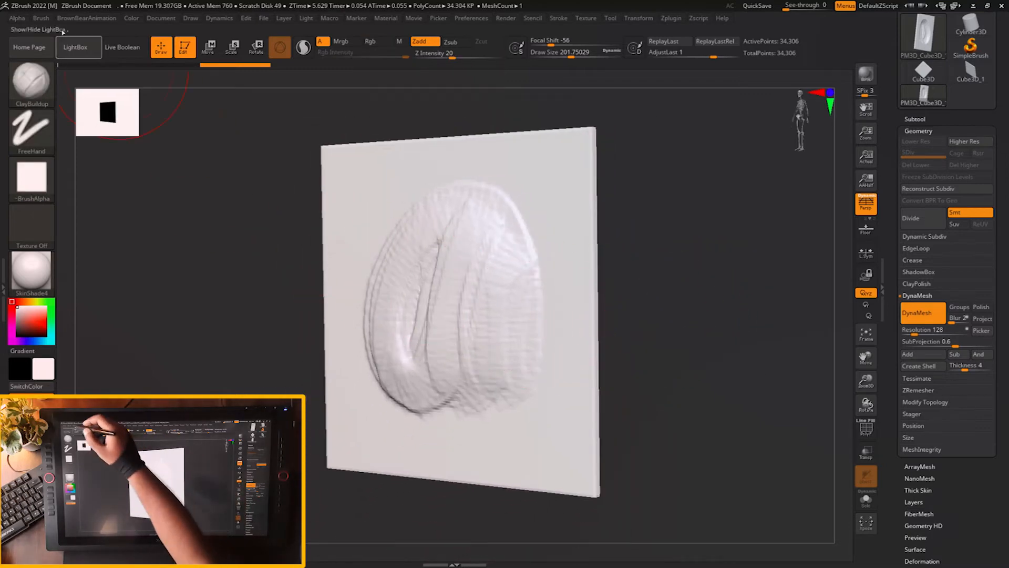
# - Switch to the Standard brush via the top-left brush control
pyautogui.click(40, 17)
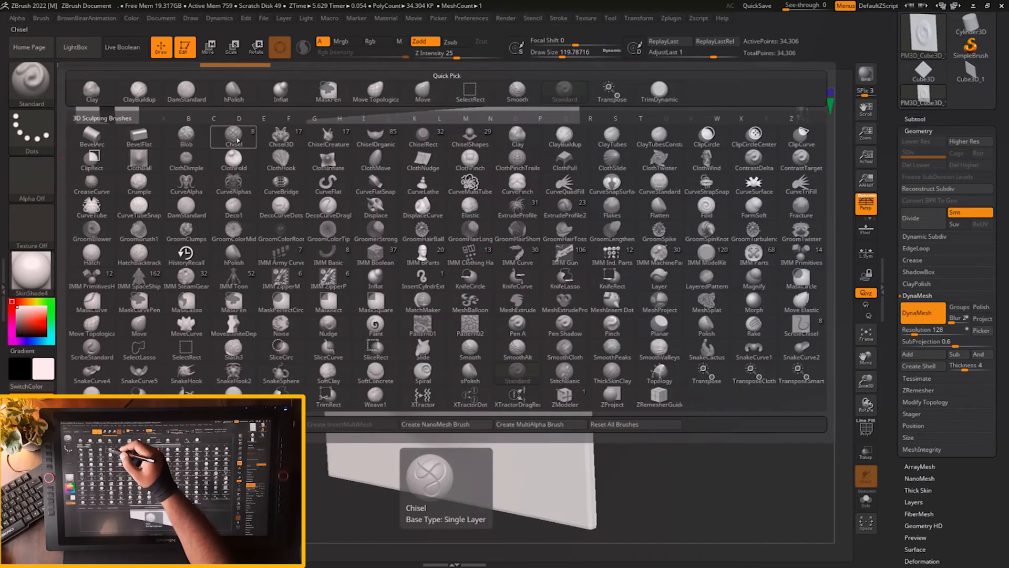
# - Choose the Chisel brush, reduce its size, and rotate to inspect the side
pyautogui.click(233, 137)
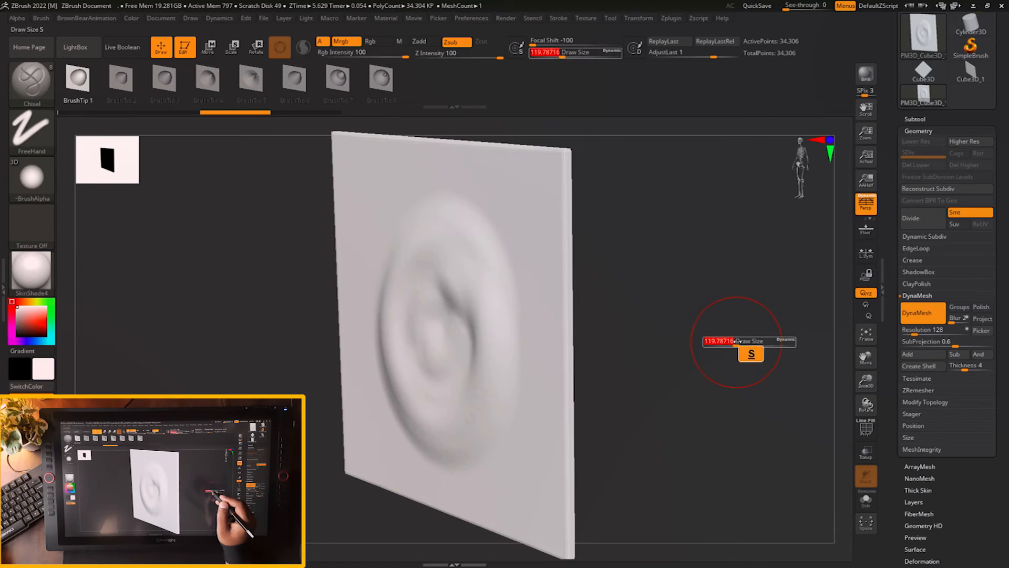
pyautogui.click(40, 18)
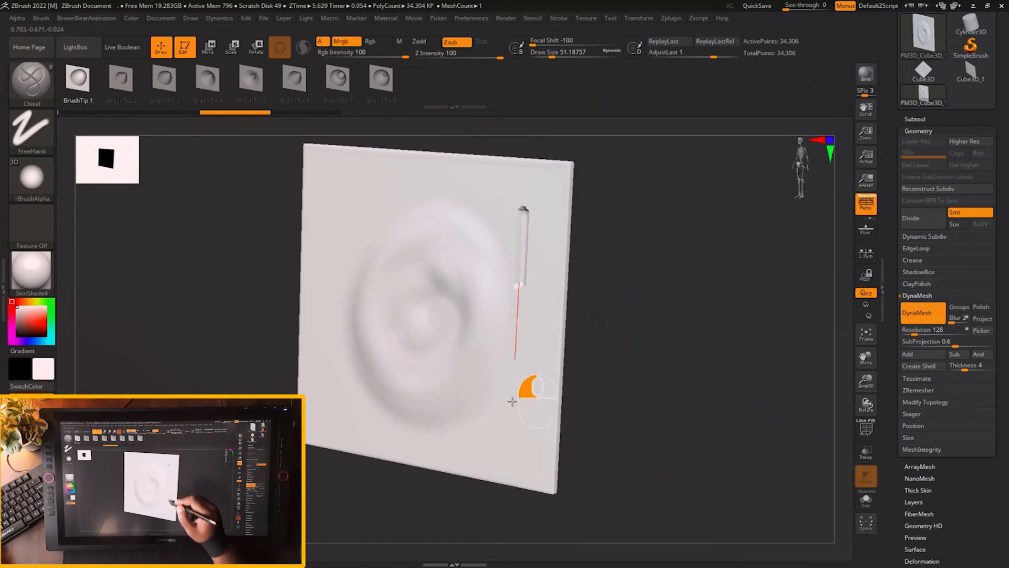
pyautogui.moveTo(512, 401); pyautogui.dragTo(618, 370)
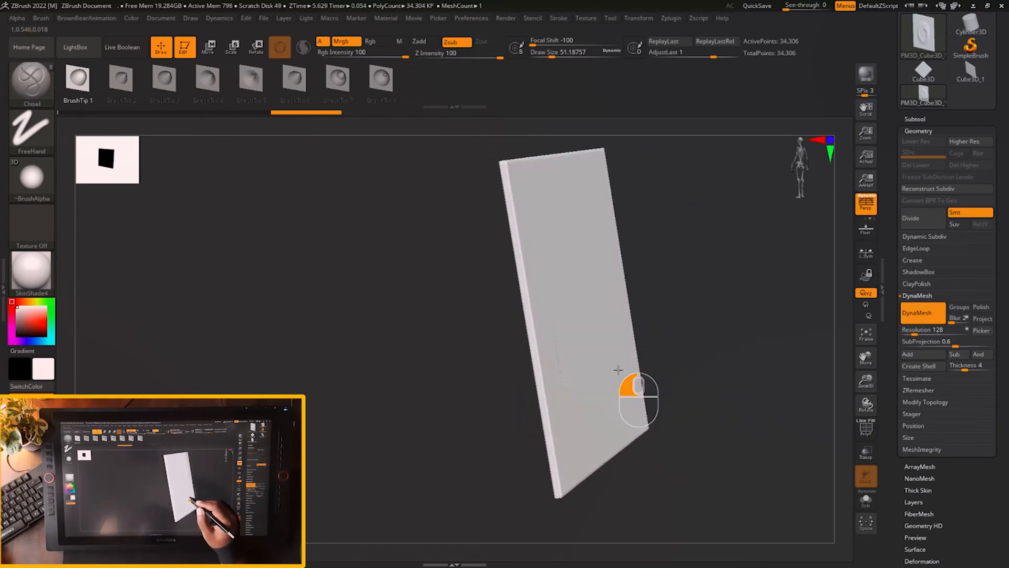